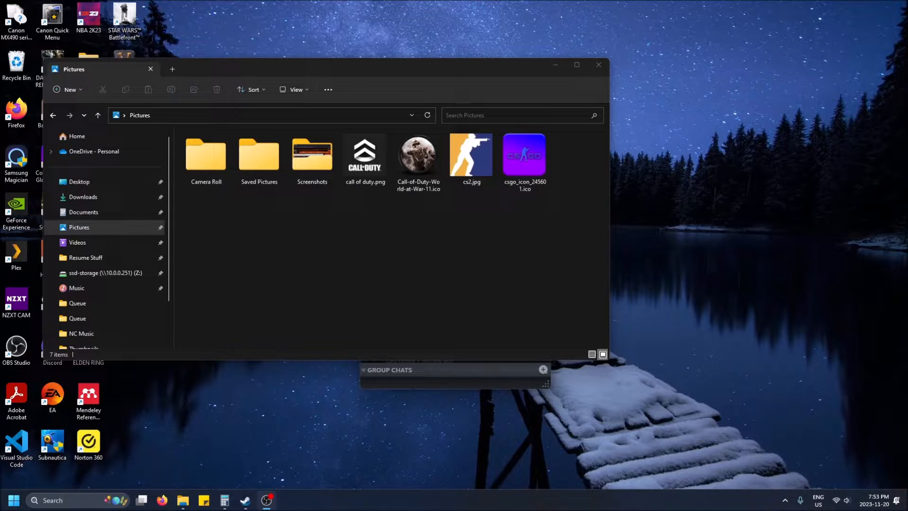
mouse_move(589, 143)
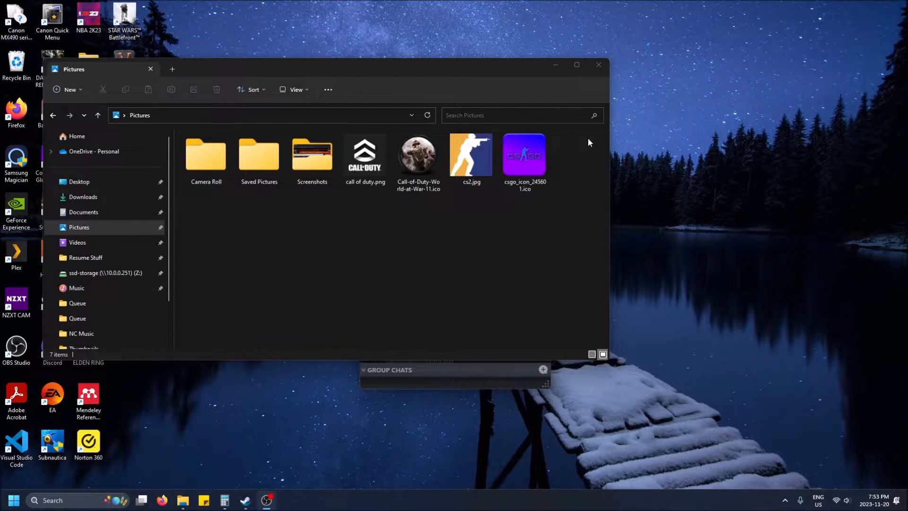
Select cs2.jpg among the items in the Pictures folder.
click(471, 154)
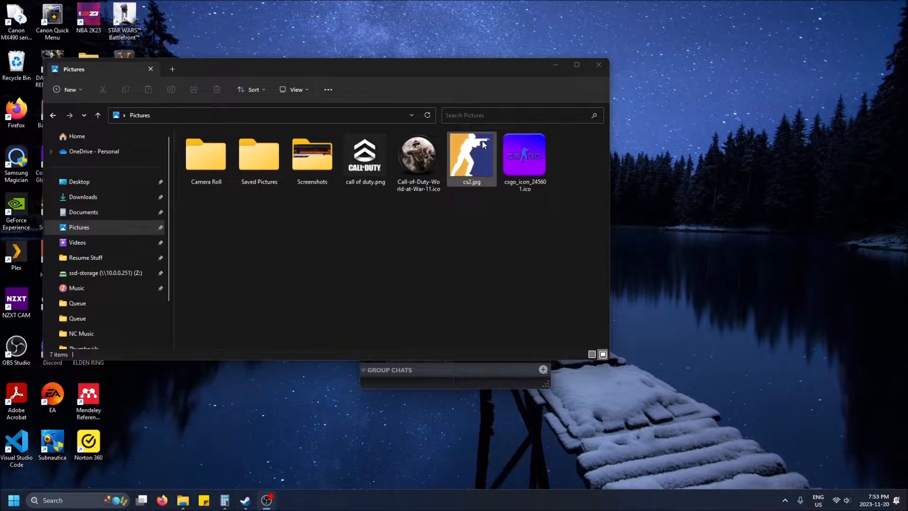
mouse_move(484, 153)
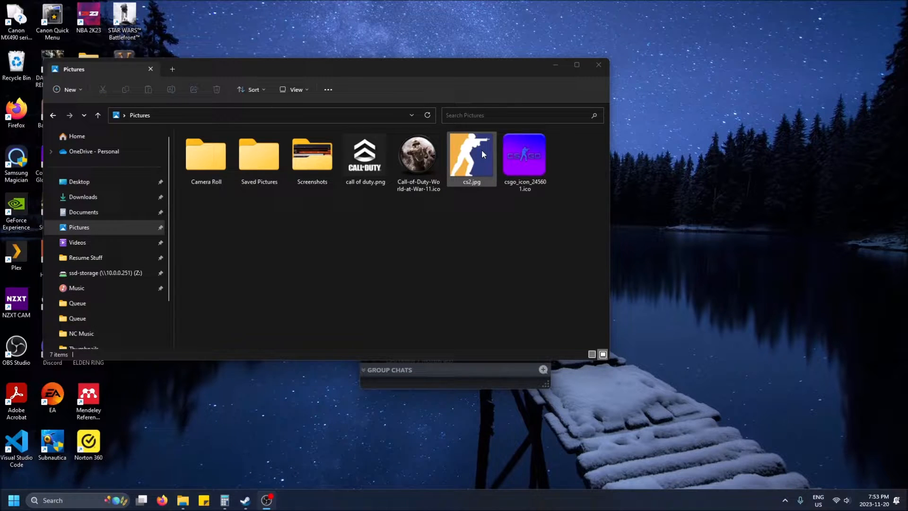
click(472, 153)
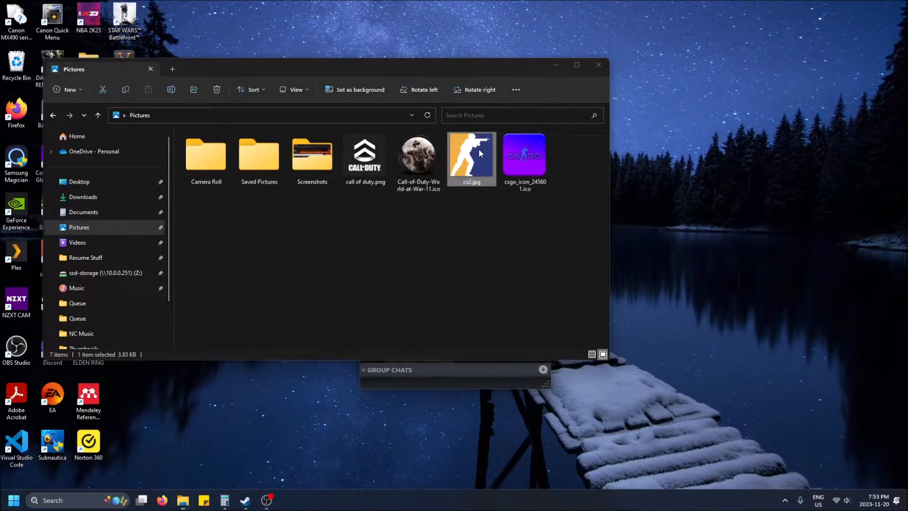
Open cs2.jpg in the Photos viewer.
double_click(472, 154)
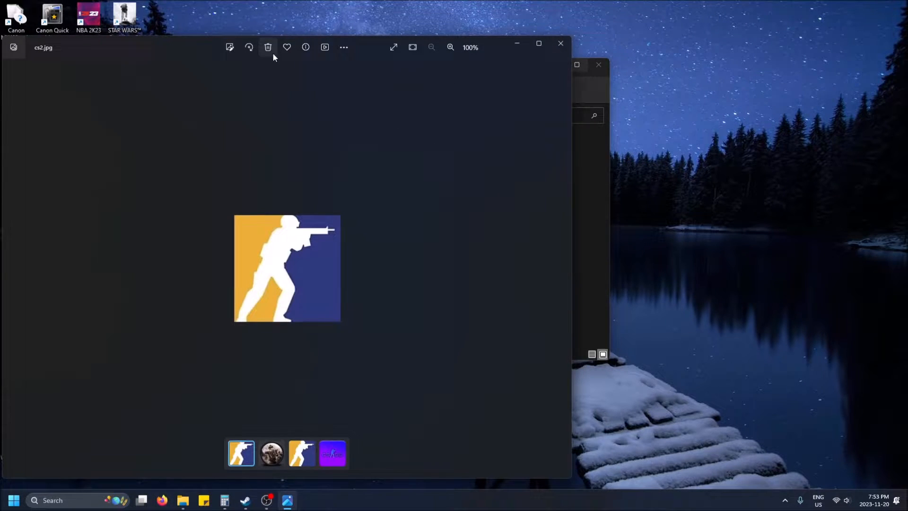
mouse_move(304, 69)
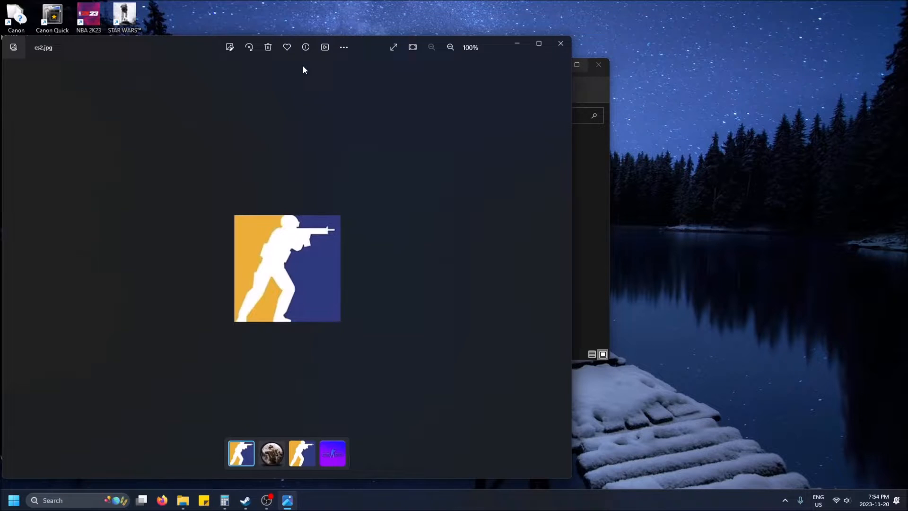
mouse_move(384, 264)
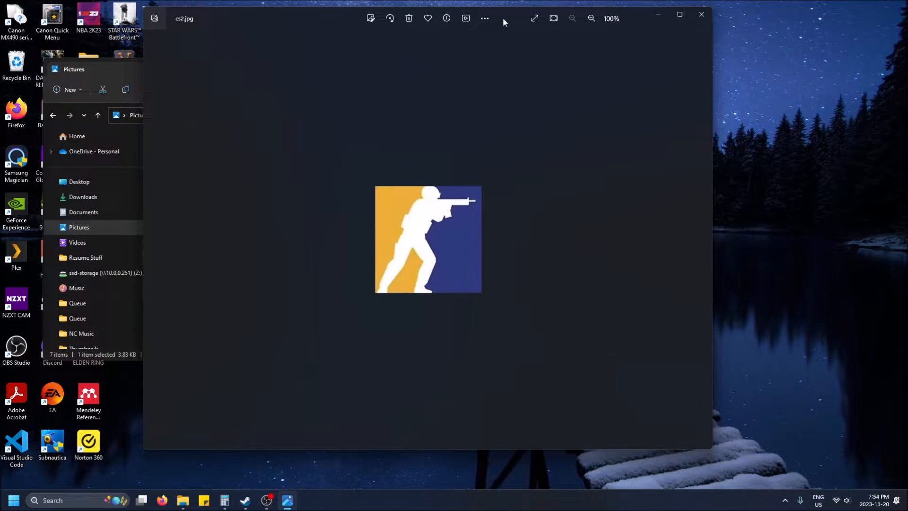
mouse_move(485, 18)
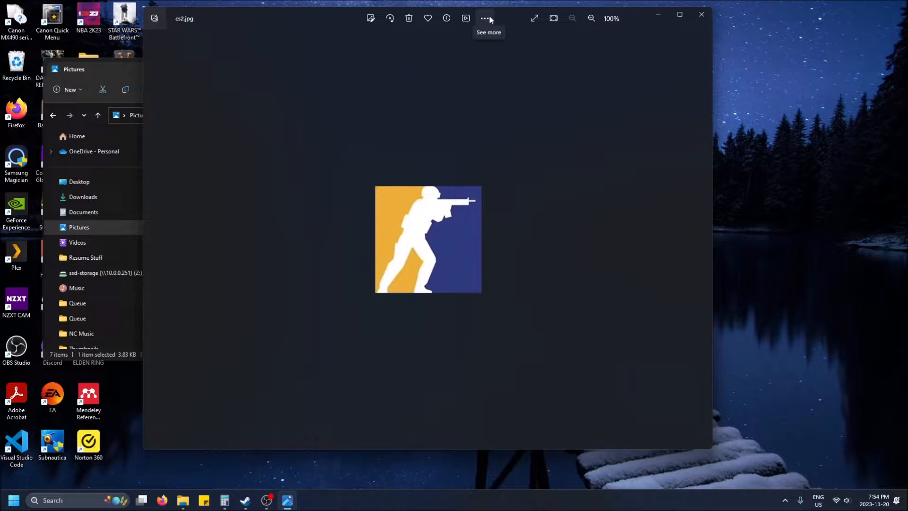
Open Resize image for cs2.jpg and select its 225 px width value.
click(485, 18)
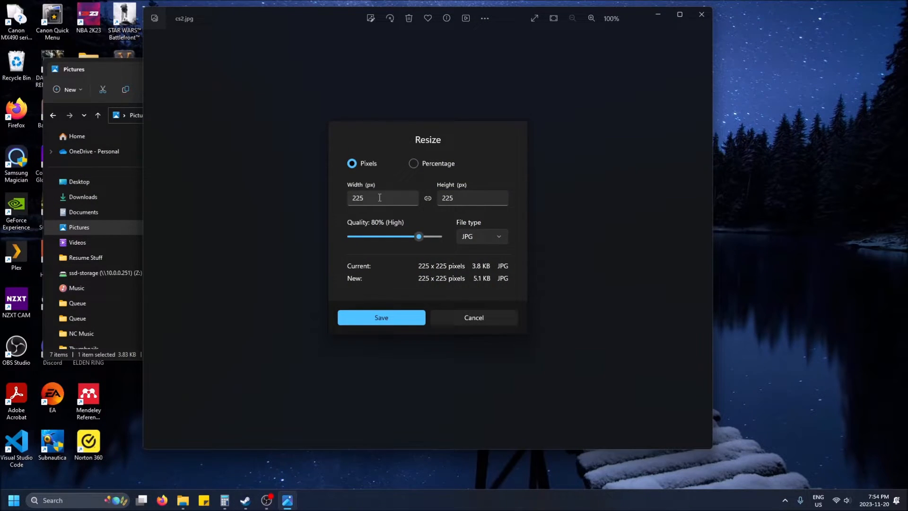
triple_click(380, 198)
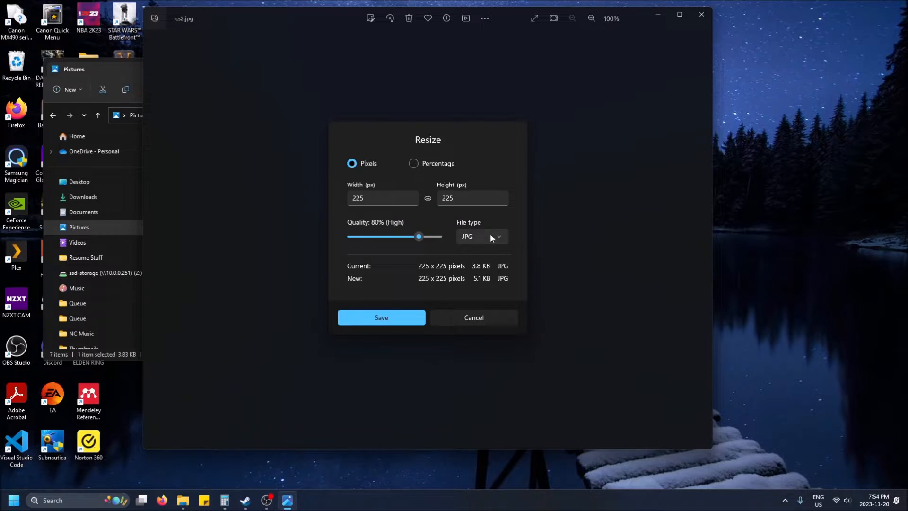
mouse_move(439, 210)
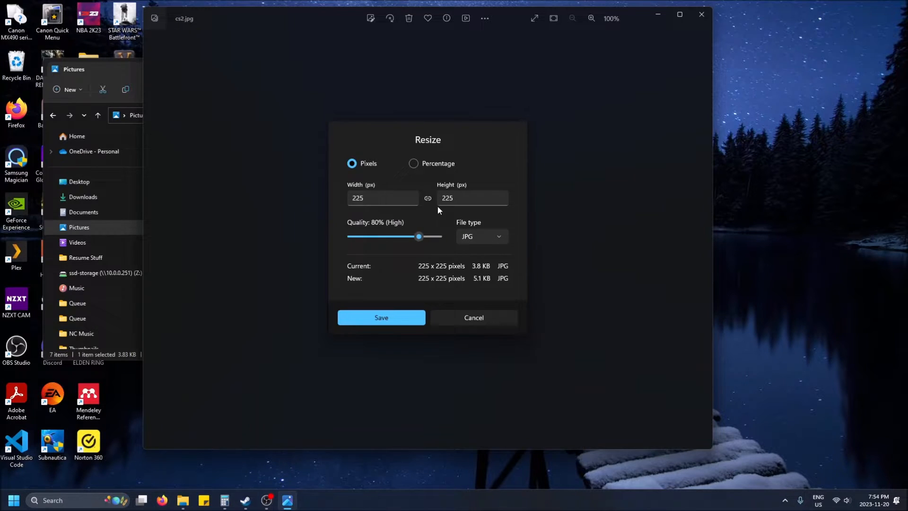
mouse_move(414, 168)
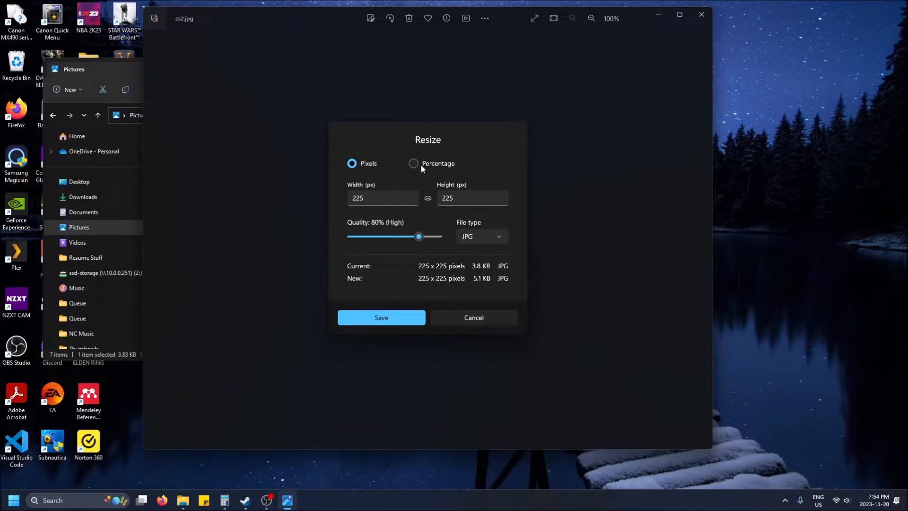
click(382, 197)
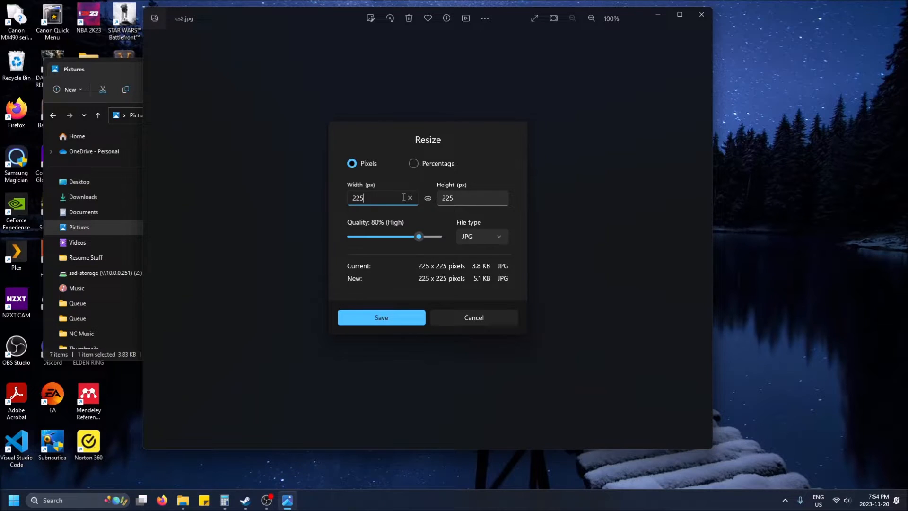
Replace the width with 140 so the height follows to 140.
key(Backspace)
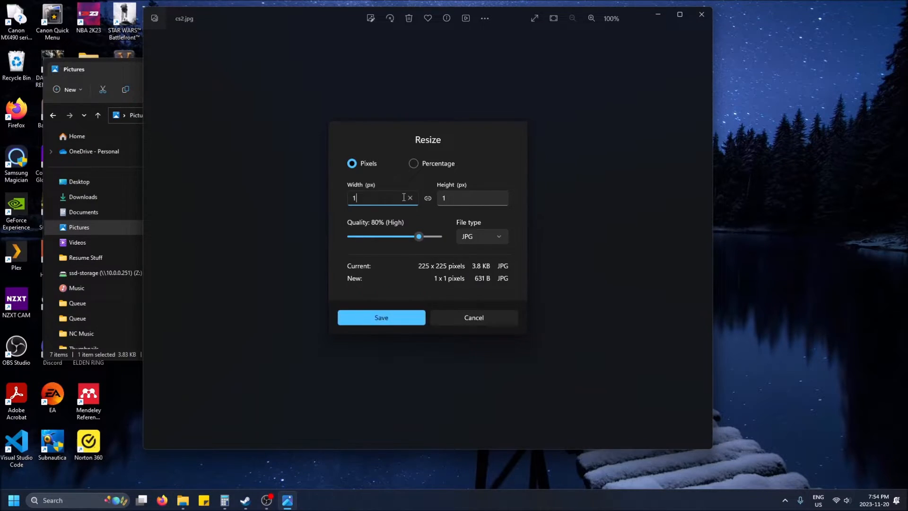
text(140)
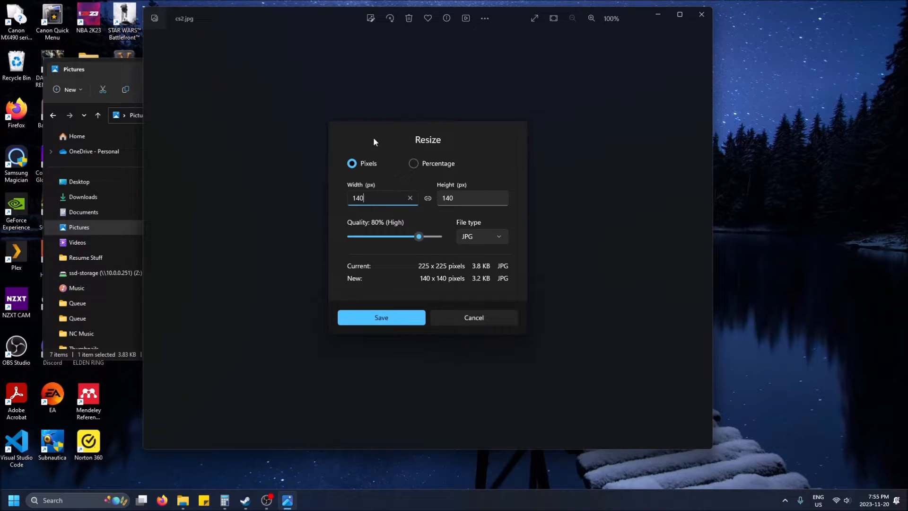
mouse_move(421, 242)
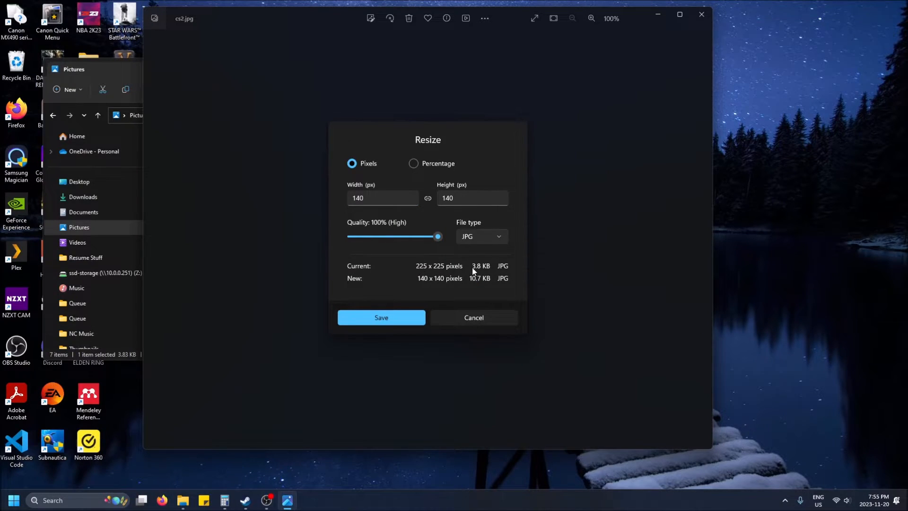
mouse_move(352, 284)
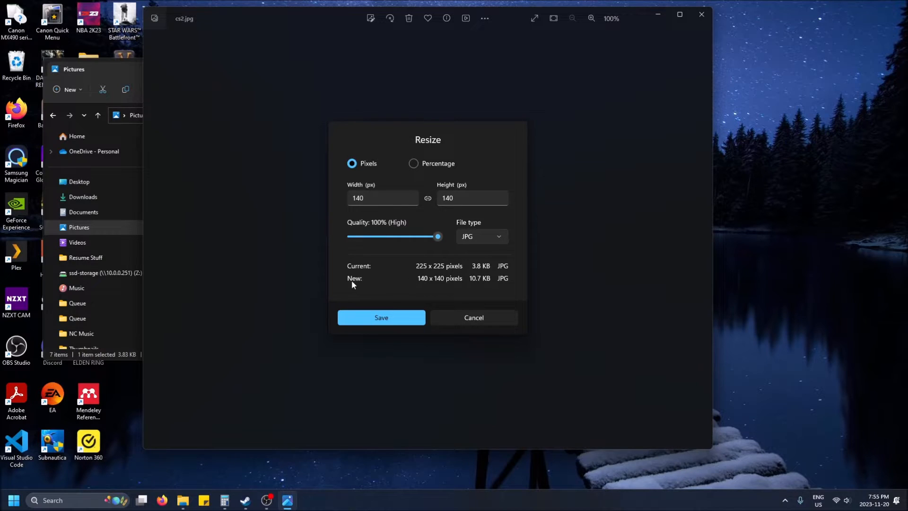
mouse_move(484, 282)
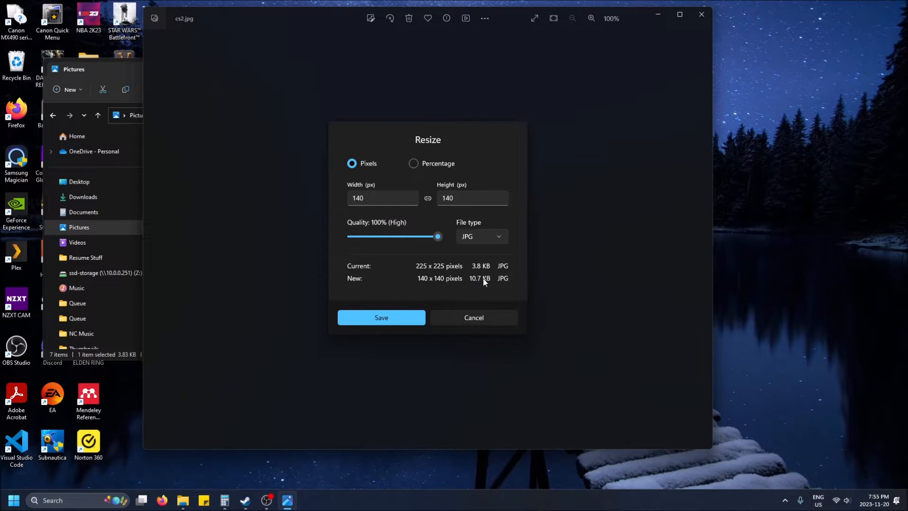
mouse_move(506, 266)
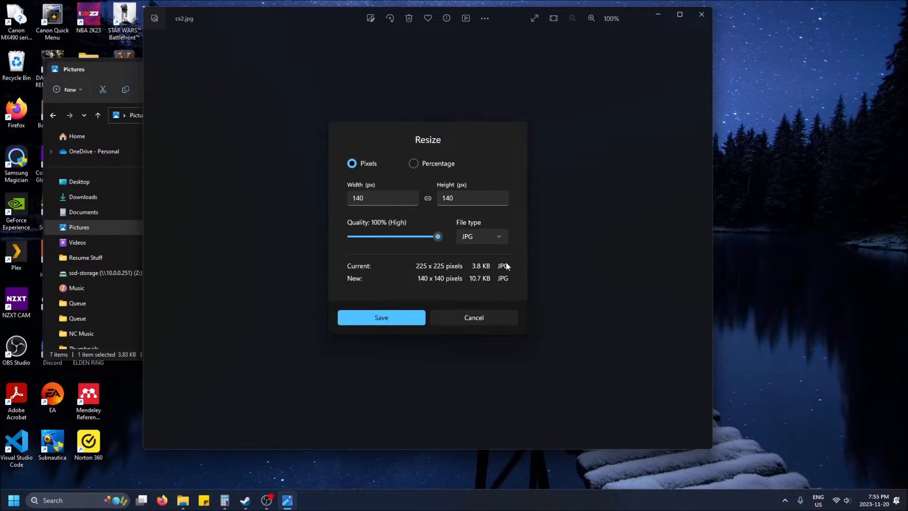
mouse_move(381, 318)
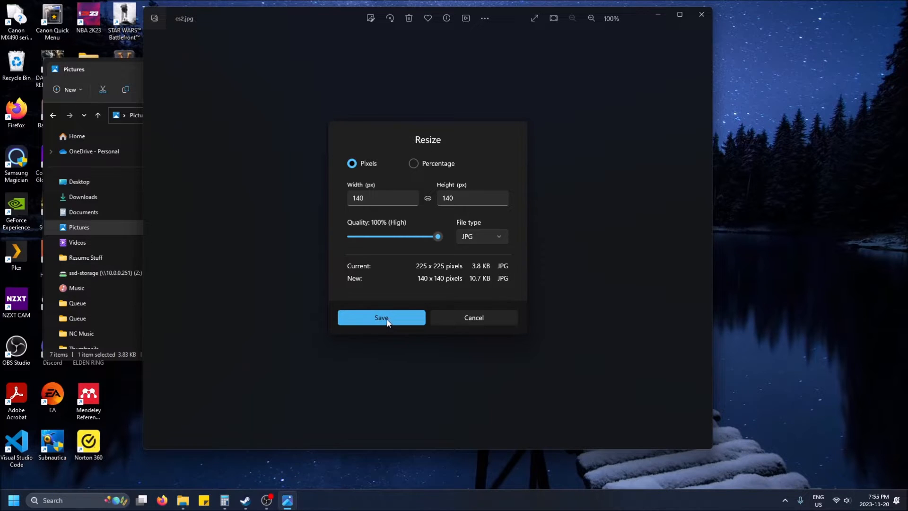
Save the resized copy as cs2-lower res.jpg in Pictures.
click(381, 318)
text(cs2-lower res.jpg)
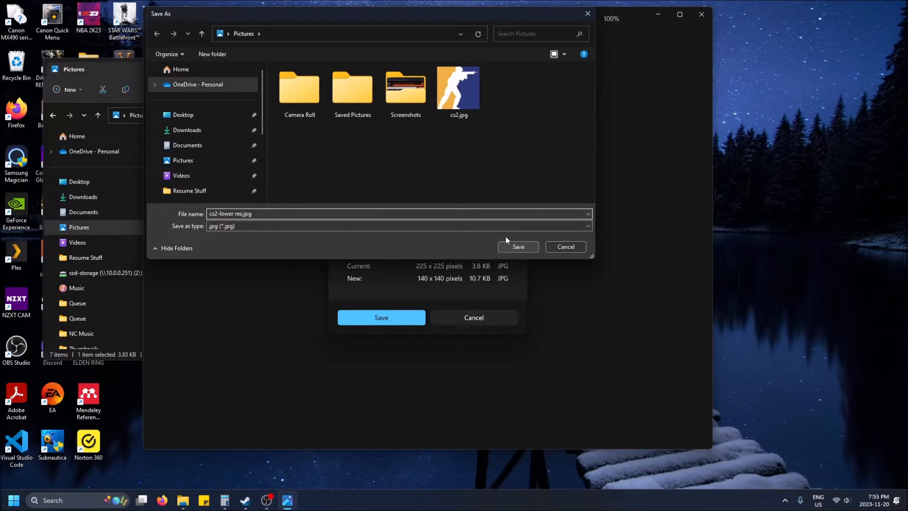
click(381, 317)
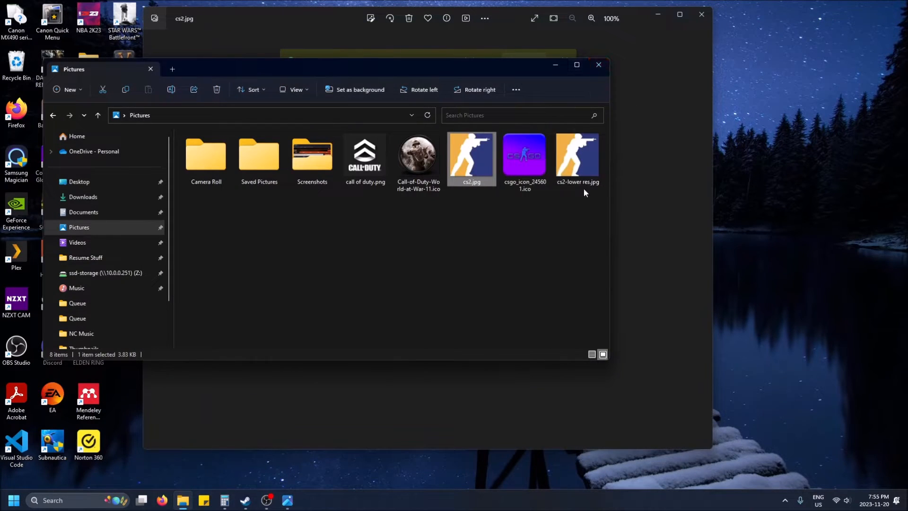
Open cs2-lower res.jpg in Photos and close the older viewer window.
double_click(578, 155)
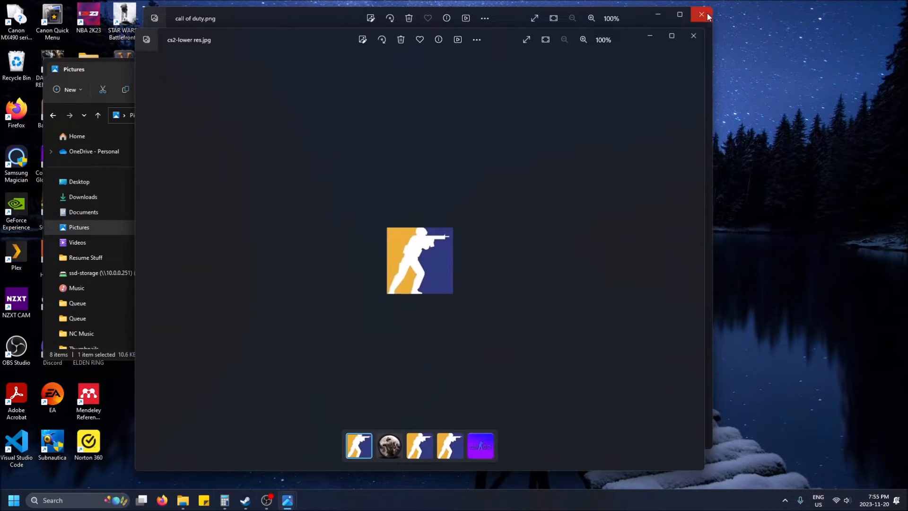
click(701, 14)
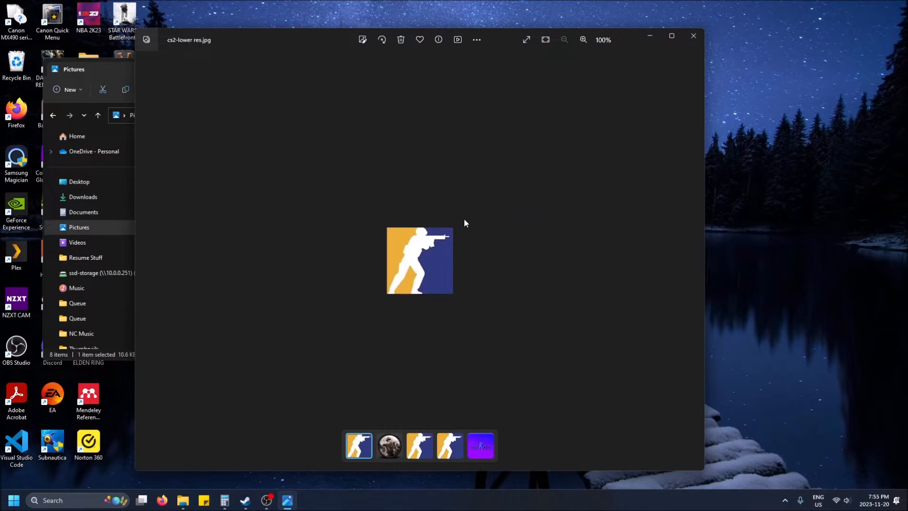
mouse_move(459, 234)
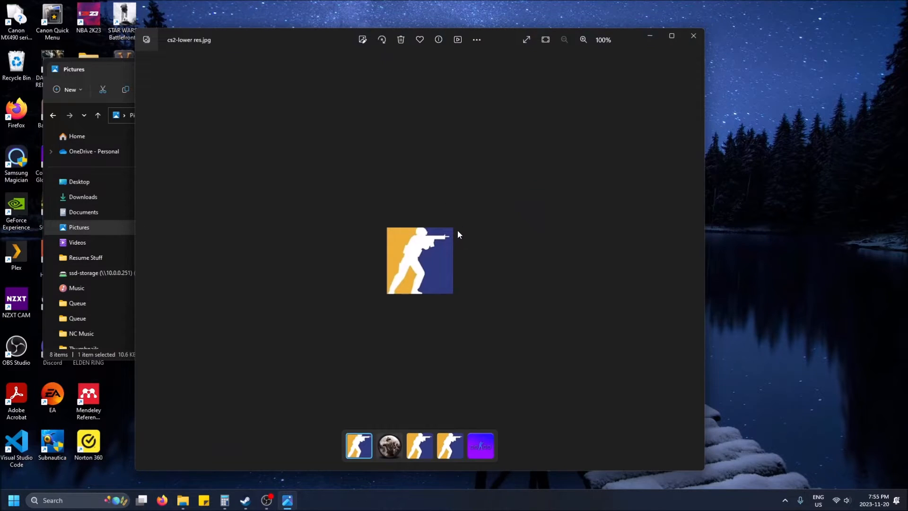
mouse_move(464, 230)
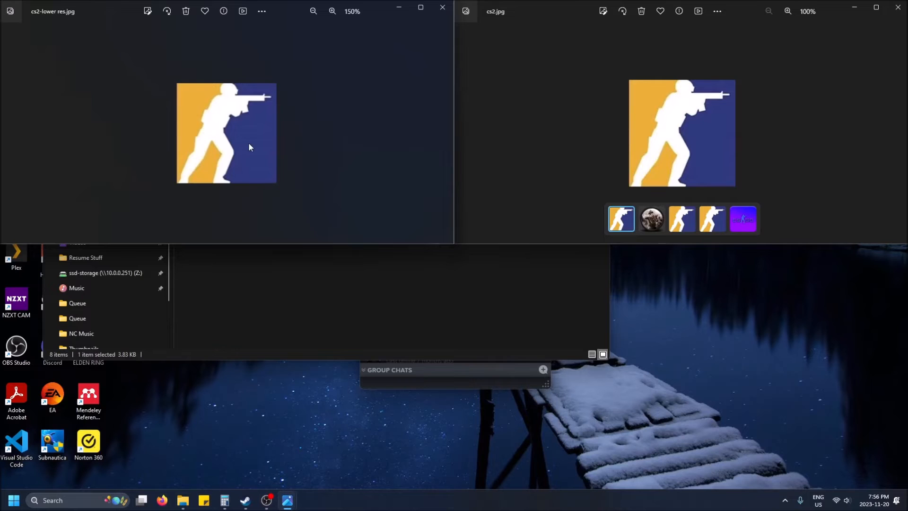
mouse_move(776, 120)
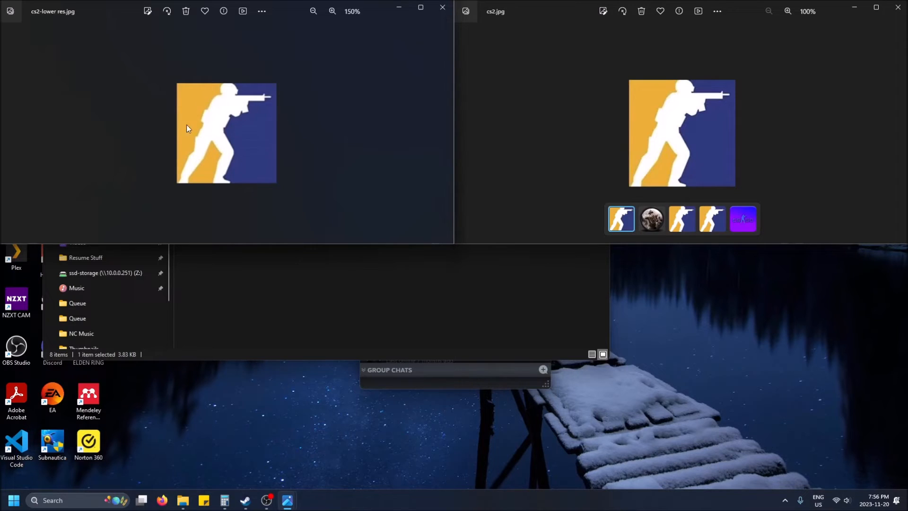
mouse_move(250, 137)
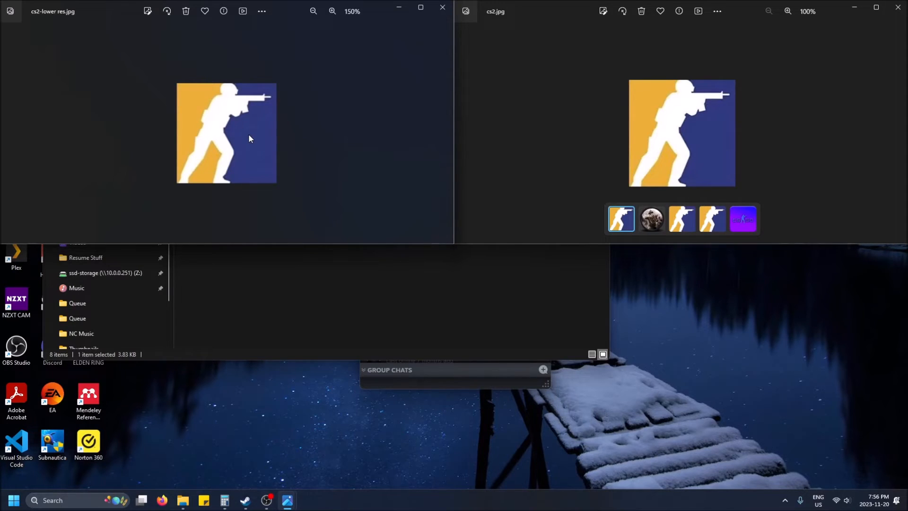